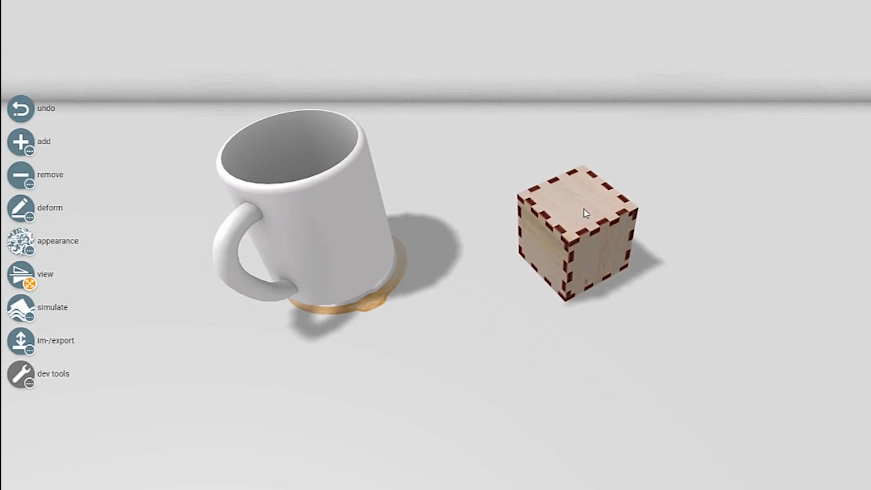
pyautogui.moveTo(576, 206)
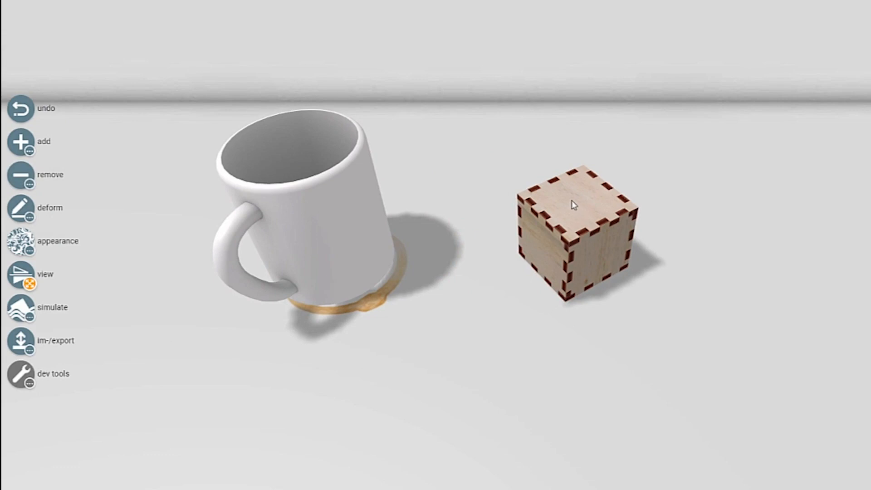
pyautogui.moveTo(570, 201)
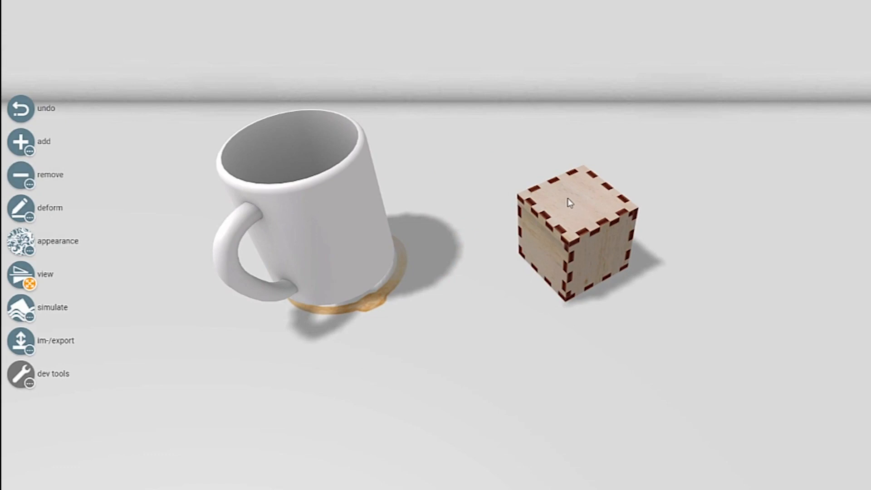
pyautogui.moveTo(550, 200)
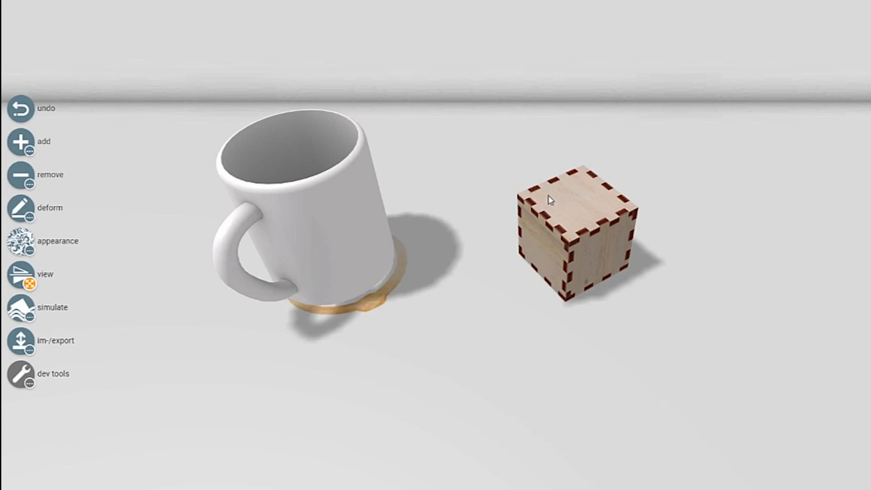
pyautogui.moveTo(580, 189)
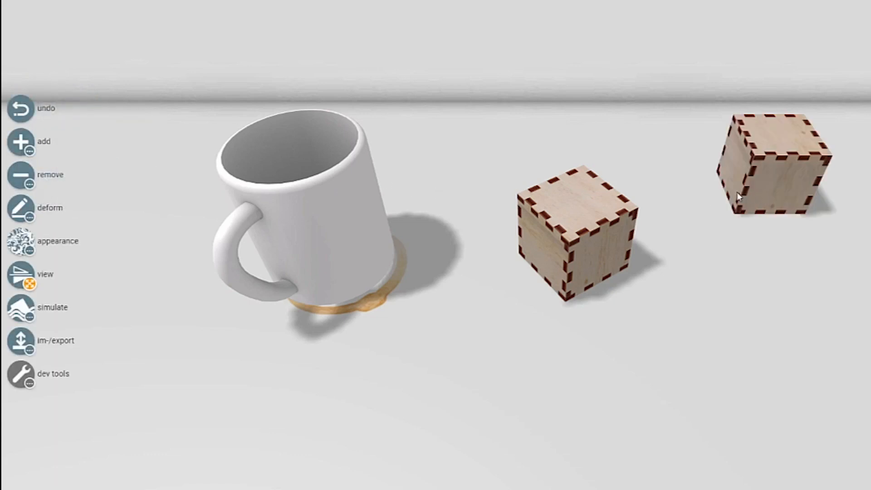
# Switch to the Add tool to extrude material onto the first cube's top face.
pyautogui.click(21, 141)
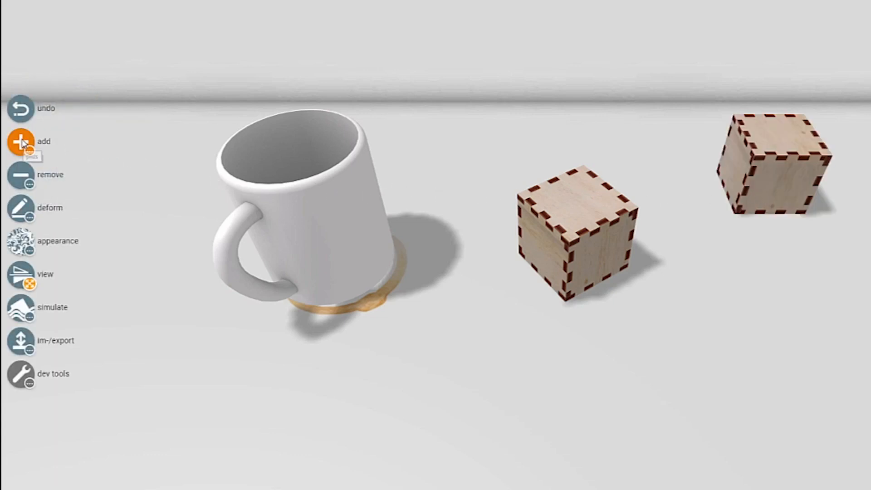
pyautogui.moveTo(466, 196)
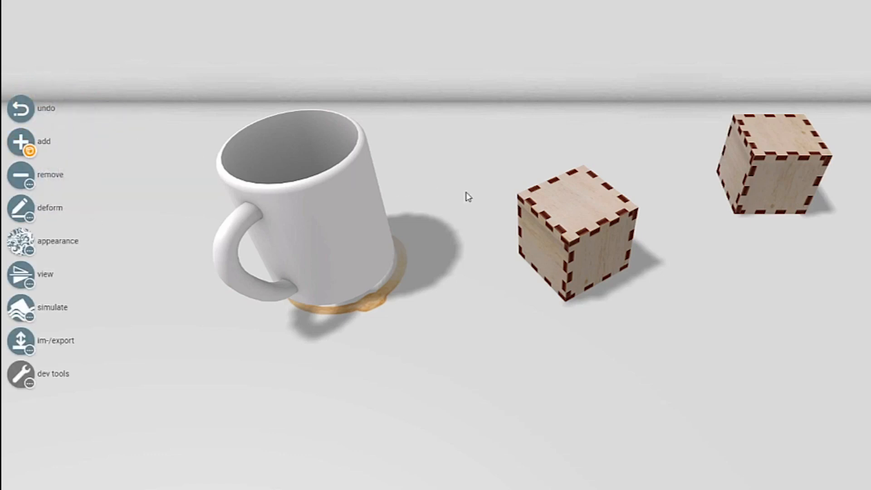
pyautogui.moveTo(580, 207)
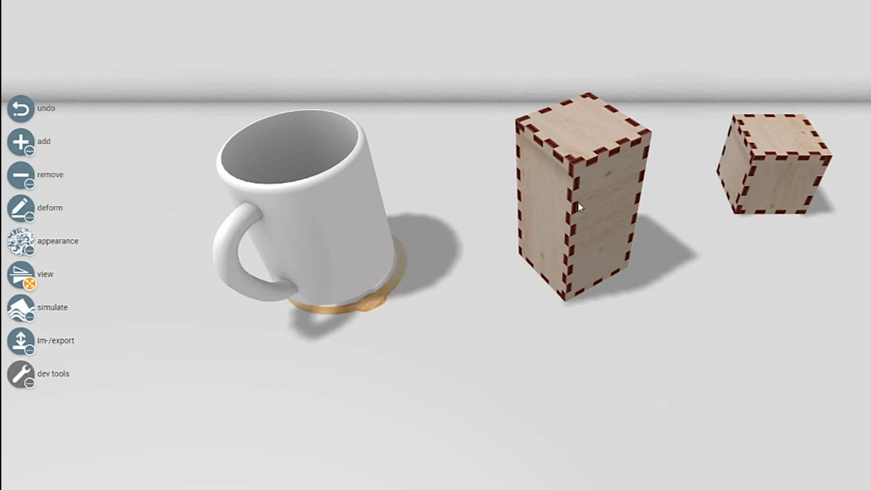
pyautogui.moveTo(543, 226)
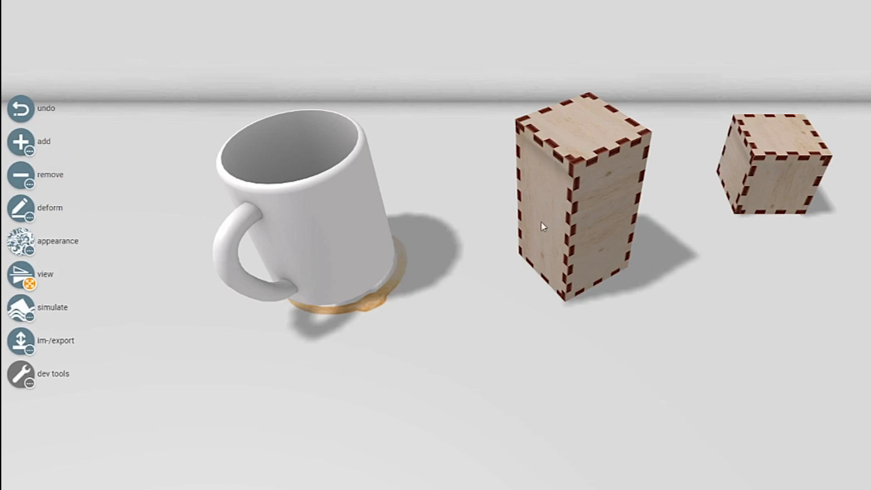
pyautogui.moveTo(553, 216)
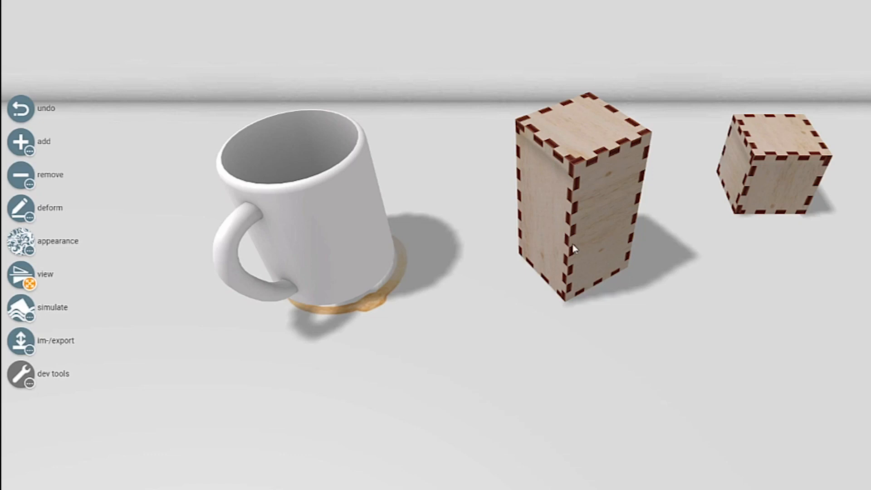
pyautogui.moveTo(578, 149)
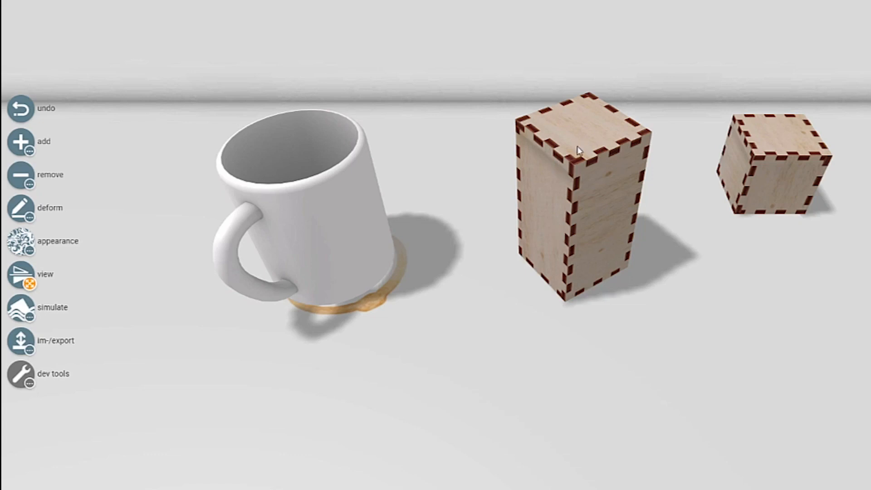
pyautogui.moveTo(605, 171)
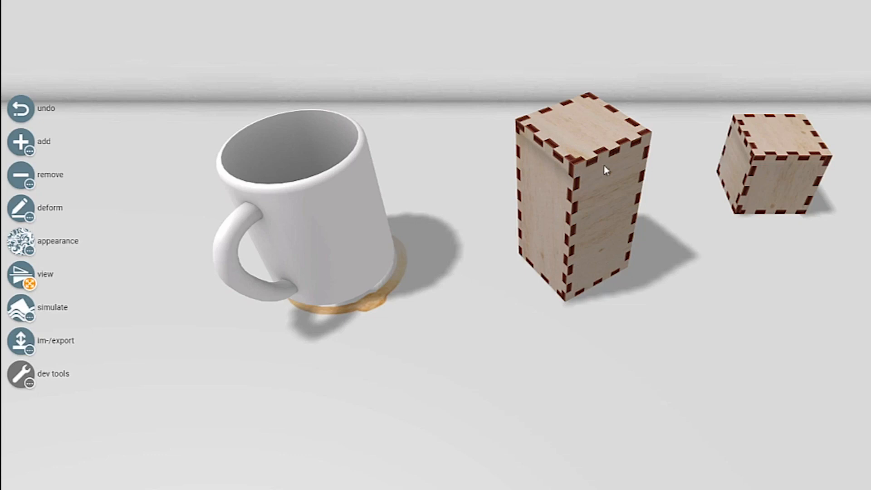
pyautogui.moveTo(573, 127)
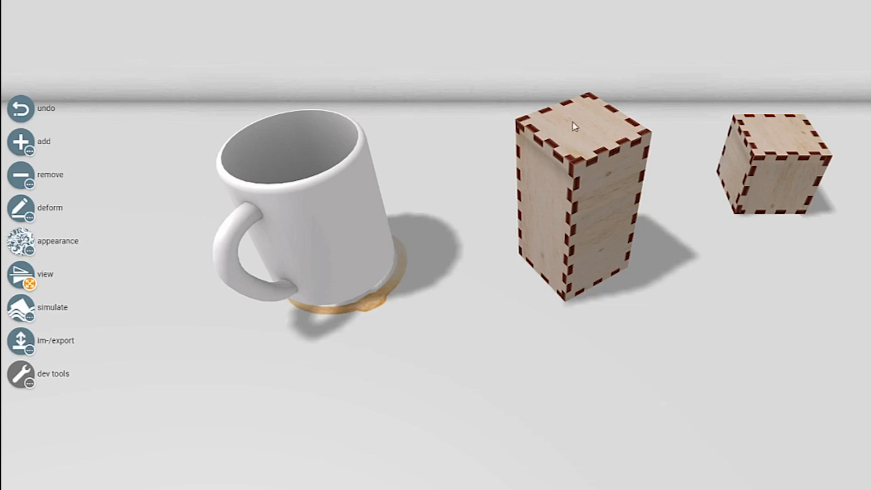
pyautogui.moveTo(582, 136)
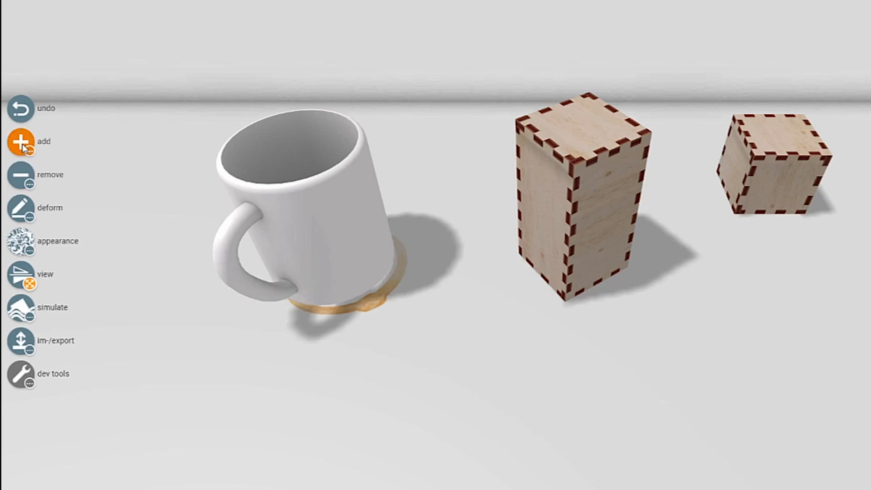
pyautogui.moveTo(505, 253)
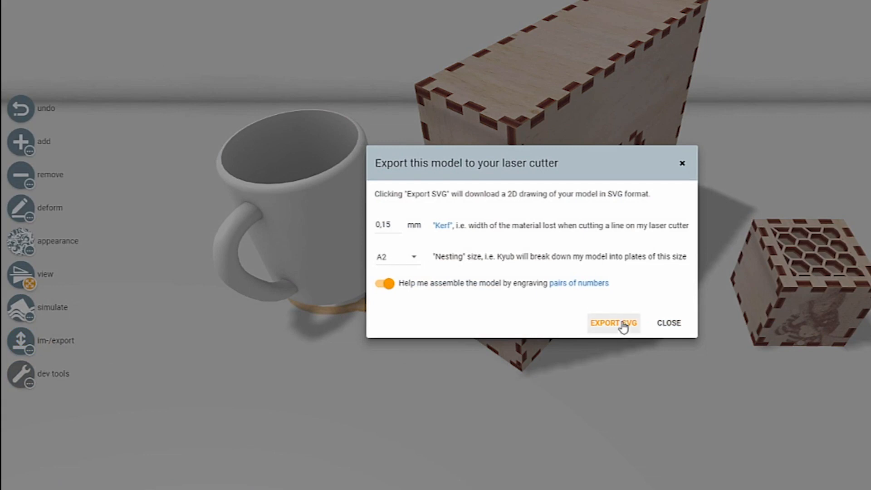
# Export the box as an SVG cutting drawing with 0.15 mm kerf on A2 plates.
pyautogui.click(612, 323)
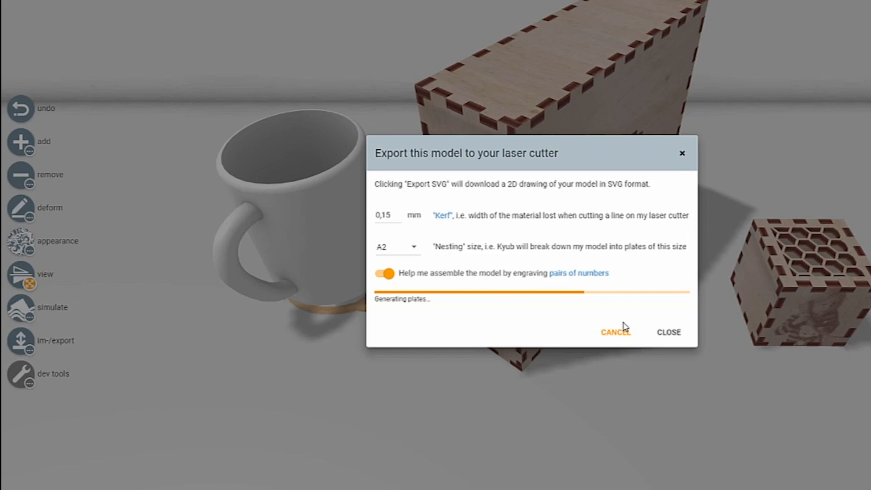
pyautogui.click(615, 332)
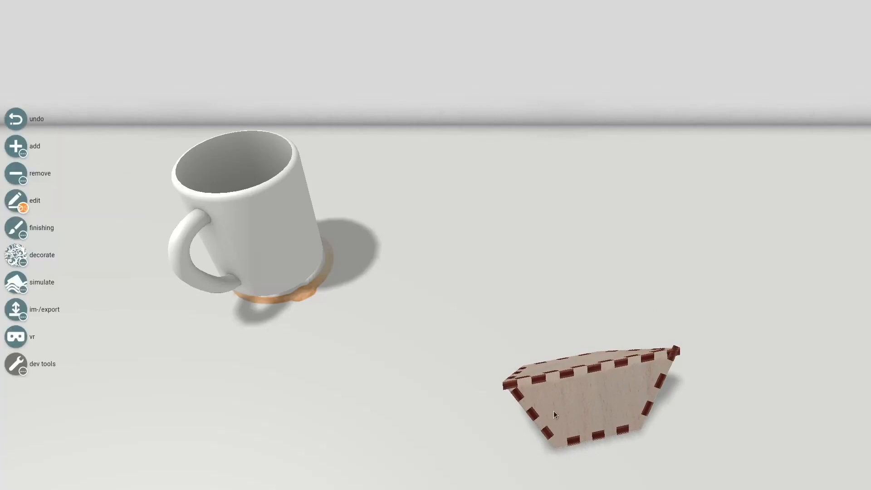